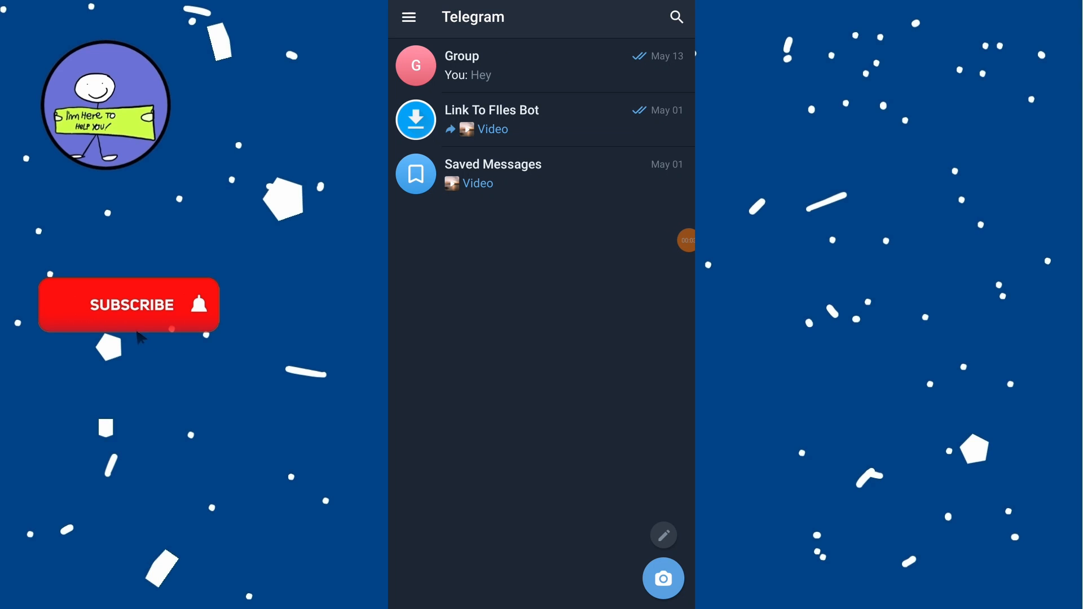
- Open web.telegram.org in the browser and show Telegram Web's main menu
left_click(128, 304)
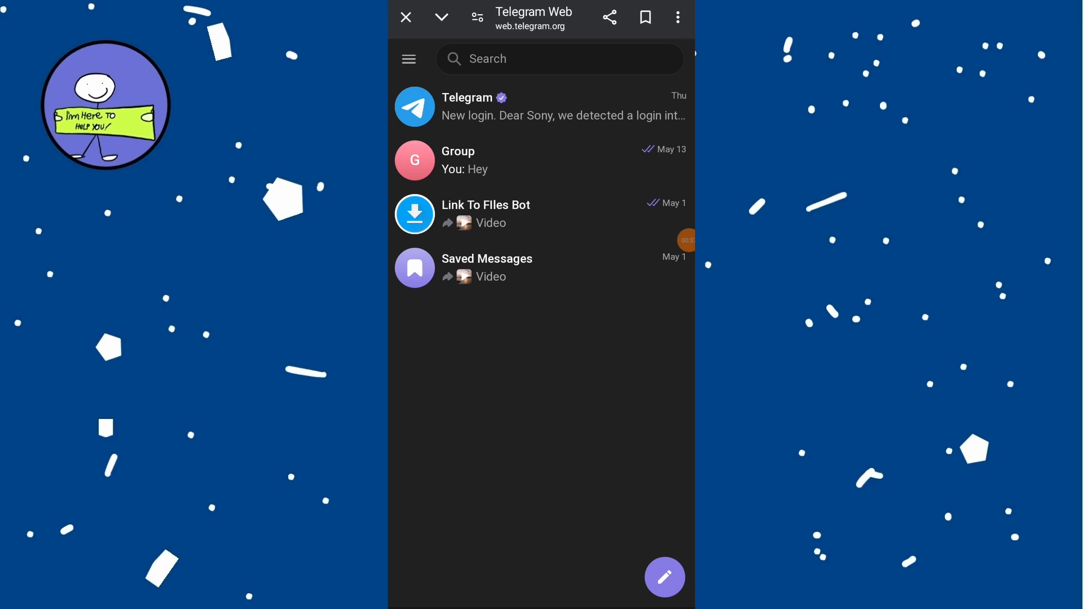
left_click(408, 59)
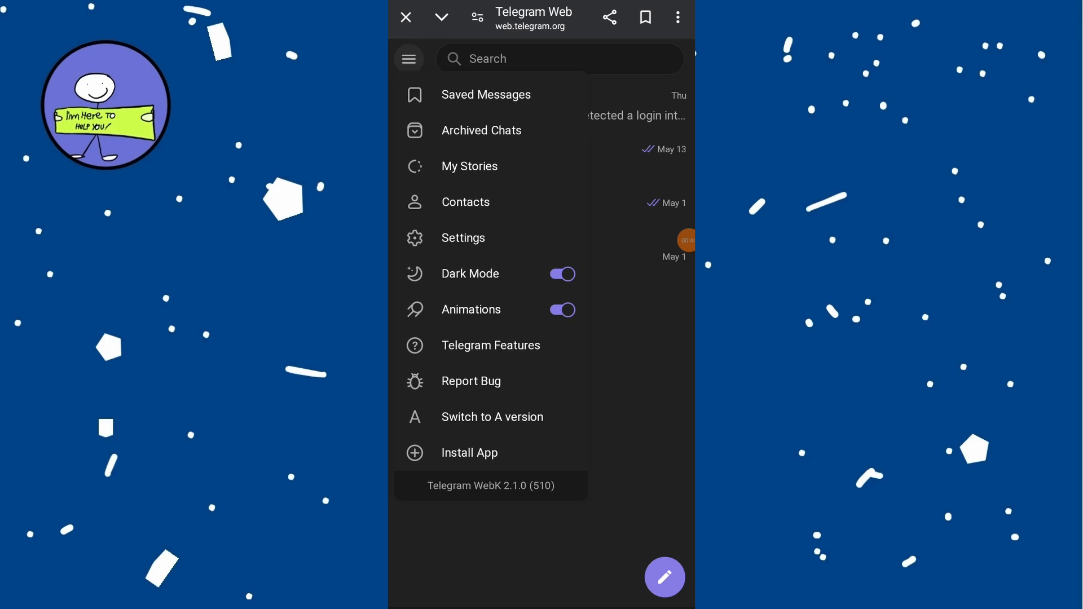
- Go to Settings, then Privacy and Security in Telegram Web
left_click(462, 237)
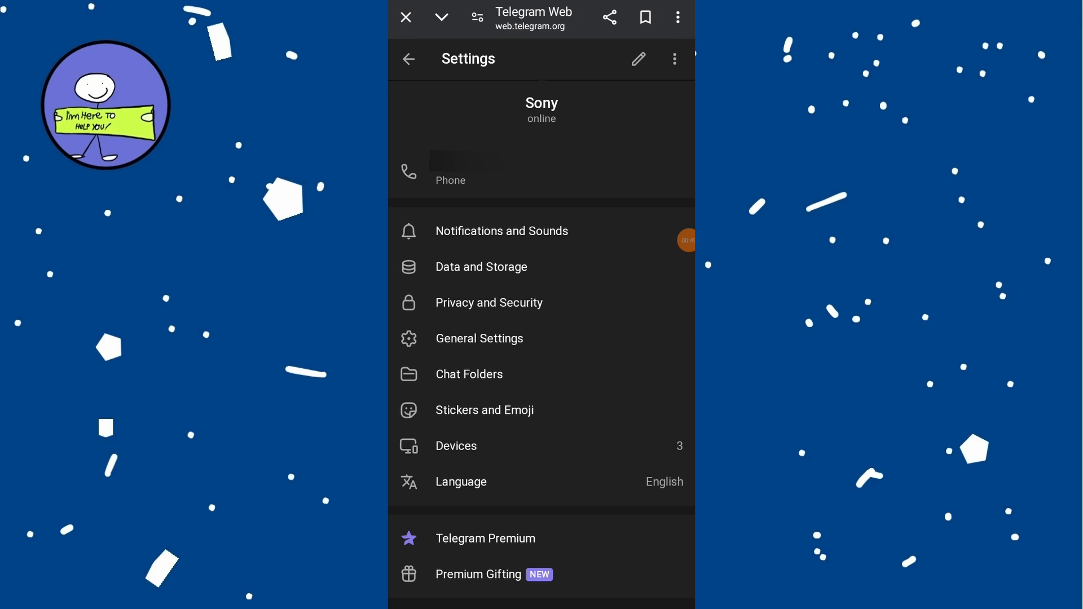
left_click(488, 302)
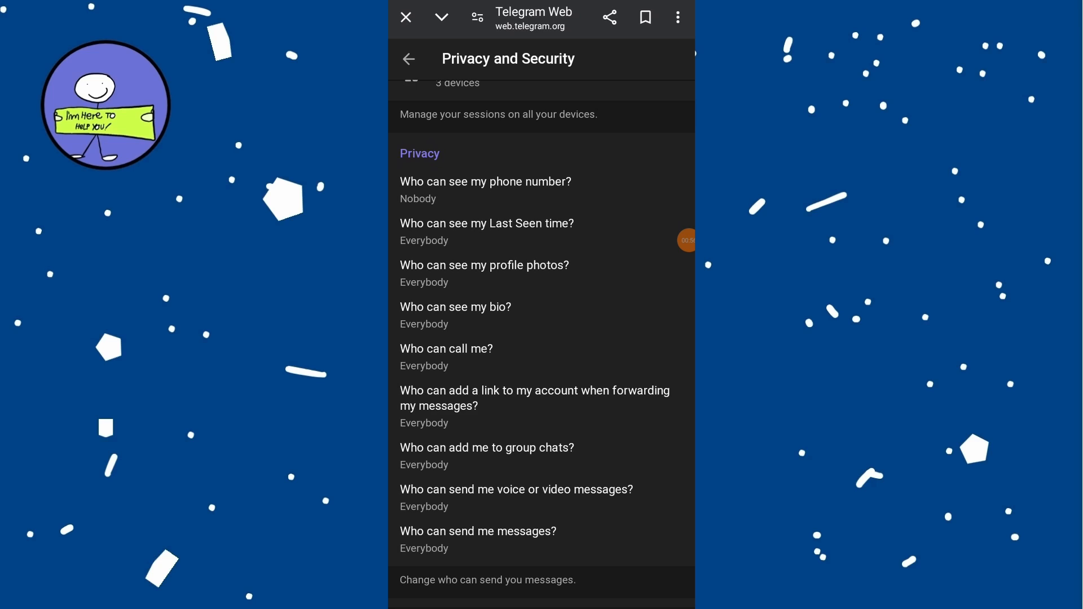
- Scroll to Sensitive Content to confirm Disable filtering, then return to the chat list
scroll("down", 3)
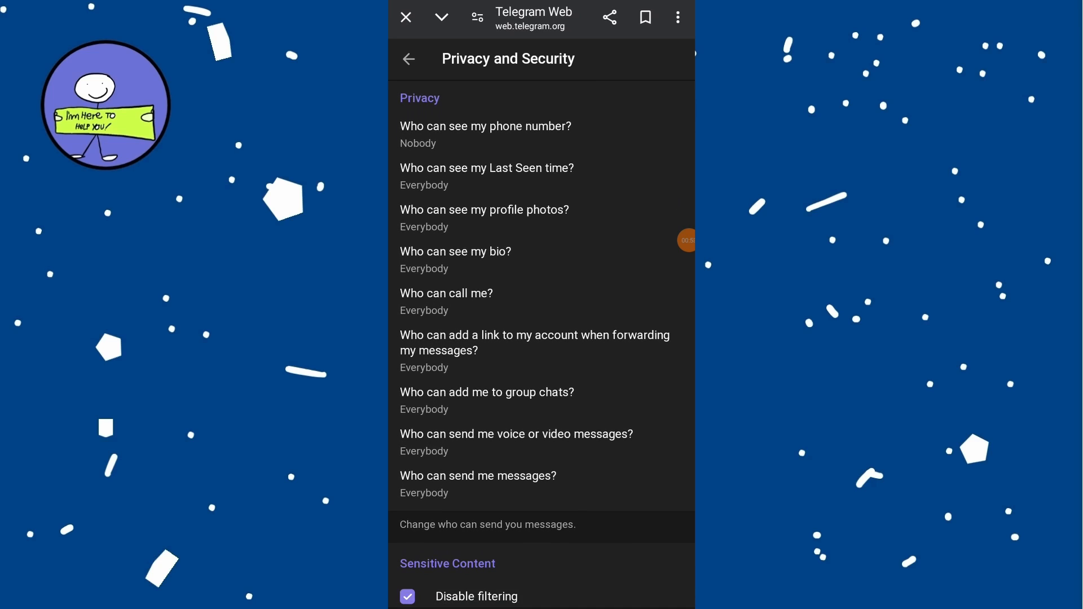
scroll("down", 3)
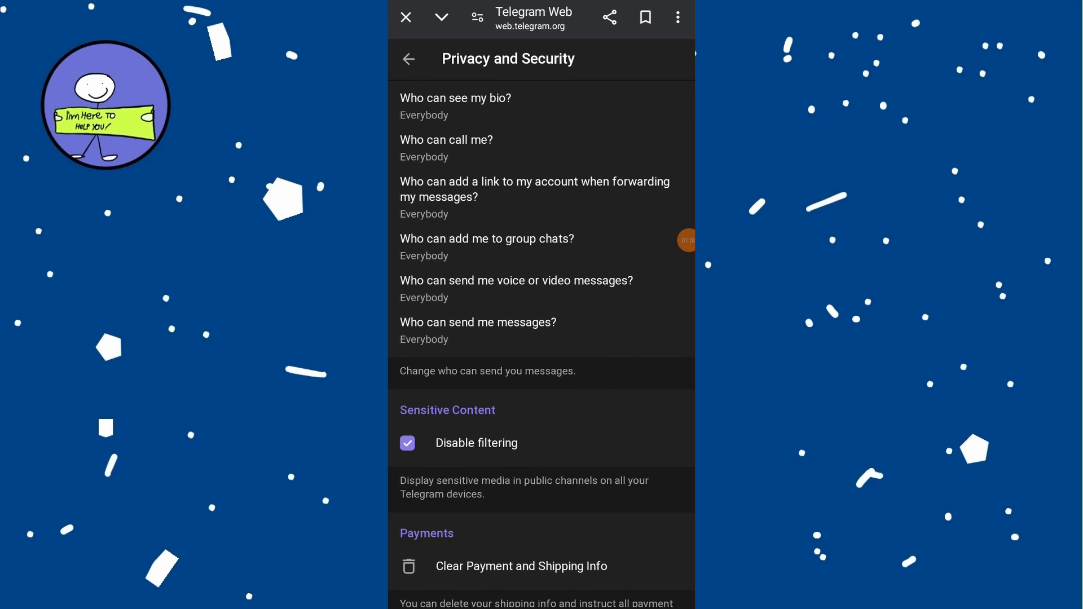
scroll("down", 3)
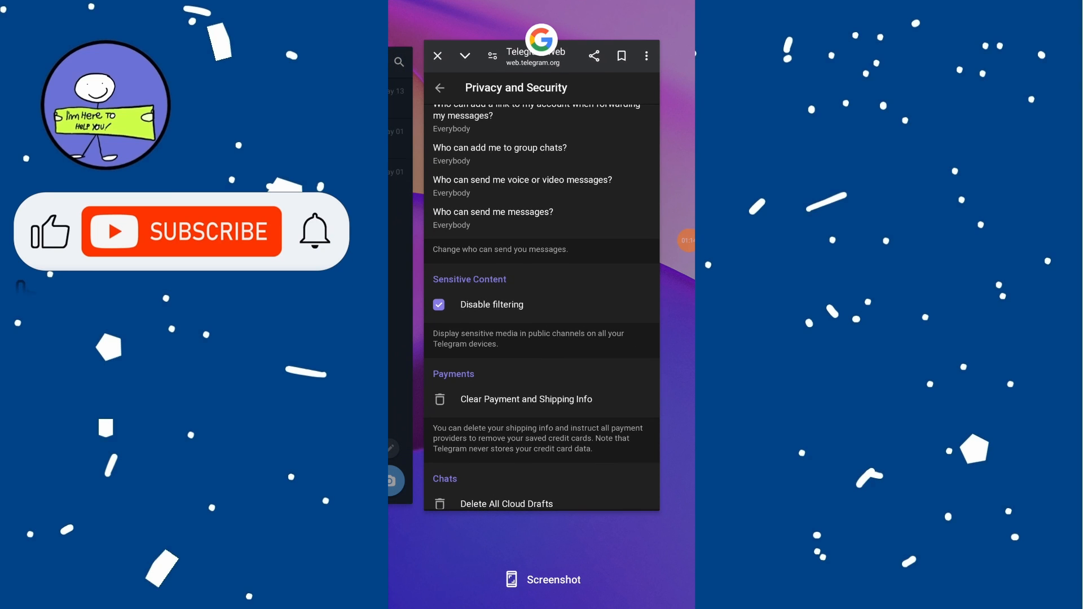
left_click(437, 55)
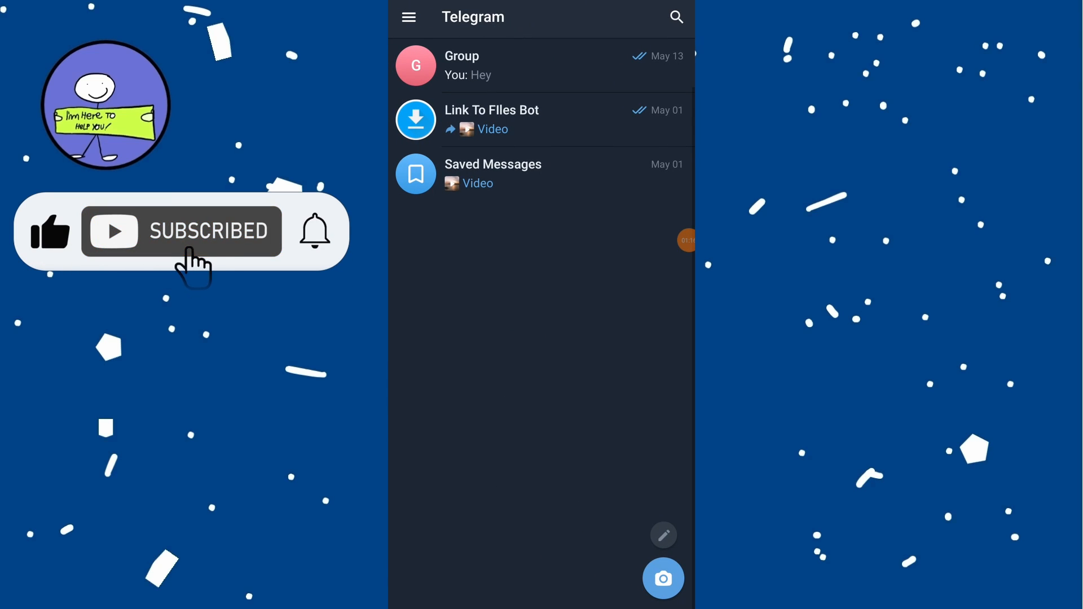